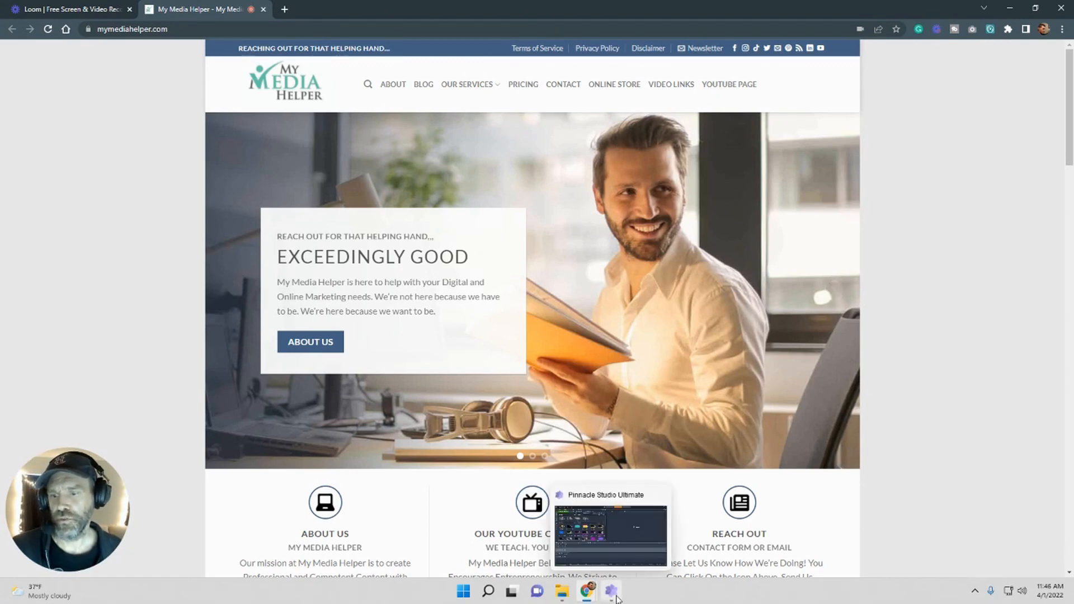
# Bring the Pinnacle Studio Ultimate window to the front from the taskbar.
pyautogui.click(609, 590)
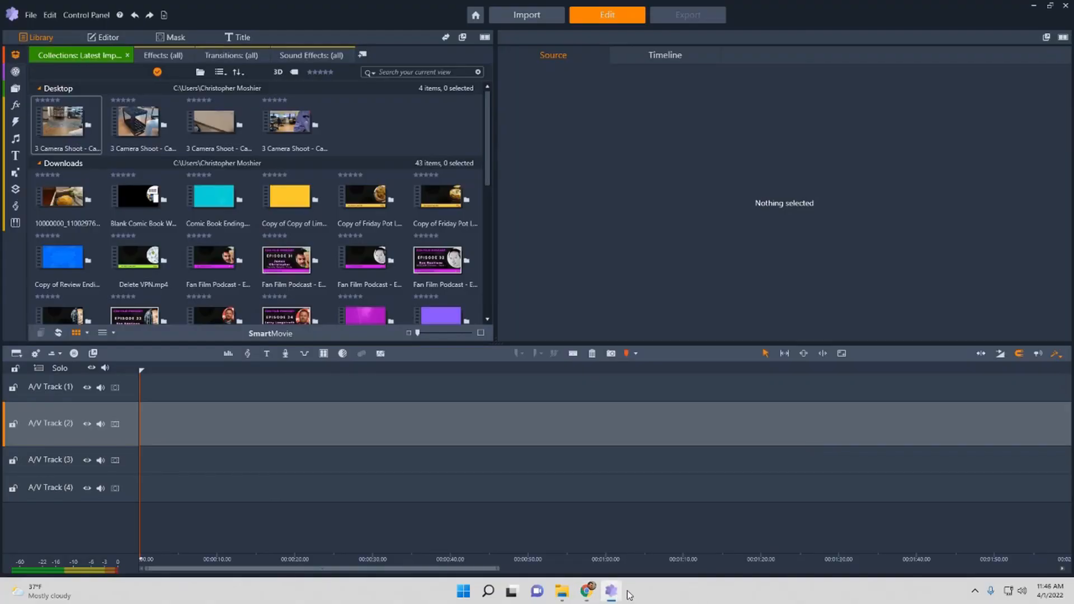
pyautogui.moveTo(649, 581)
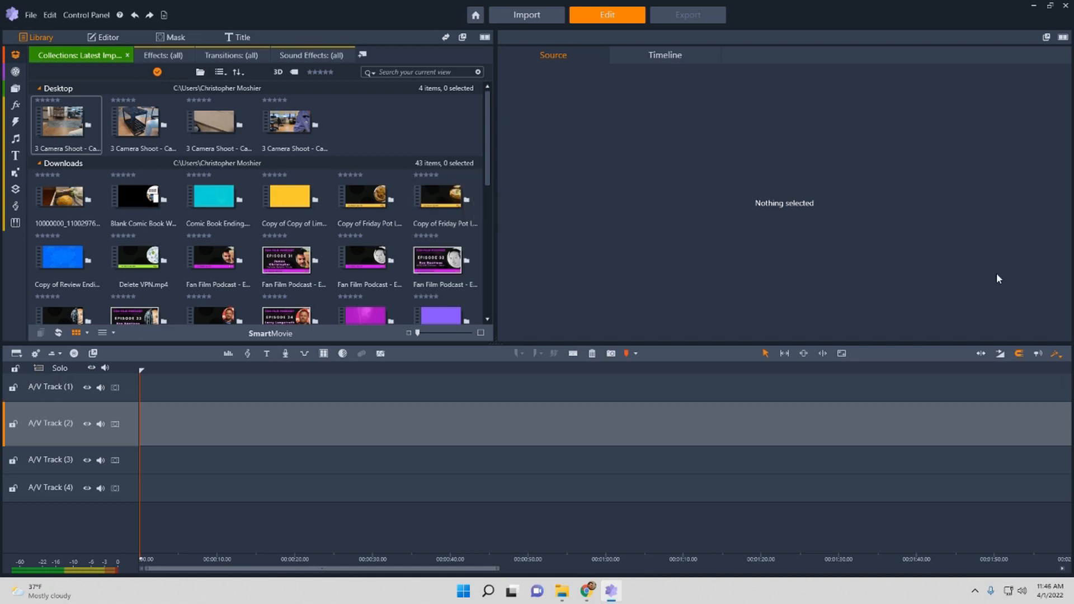
pyautogui.moveTo(665, 437)
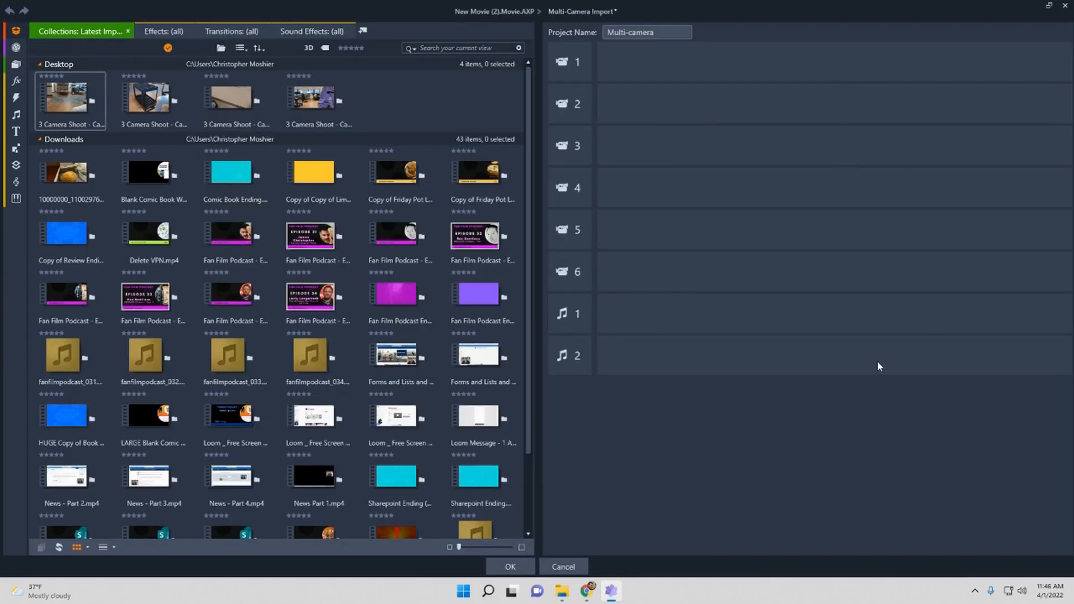
pyautogui.moveTo(665, 138)
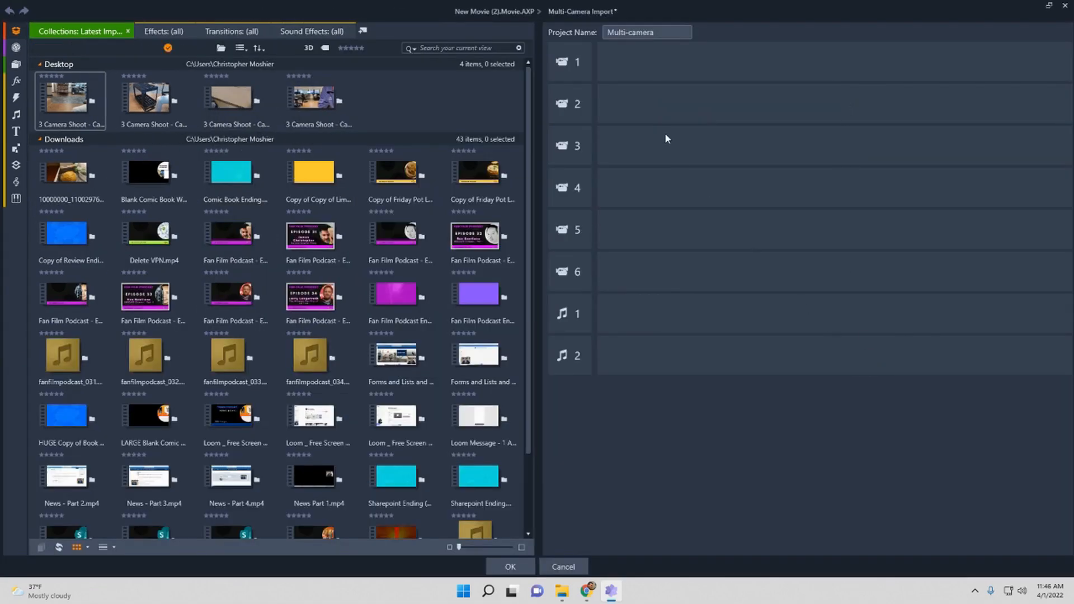
pyautogui.moveTo(572, 247)
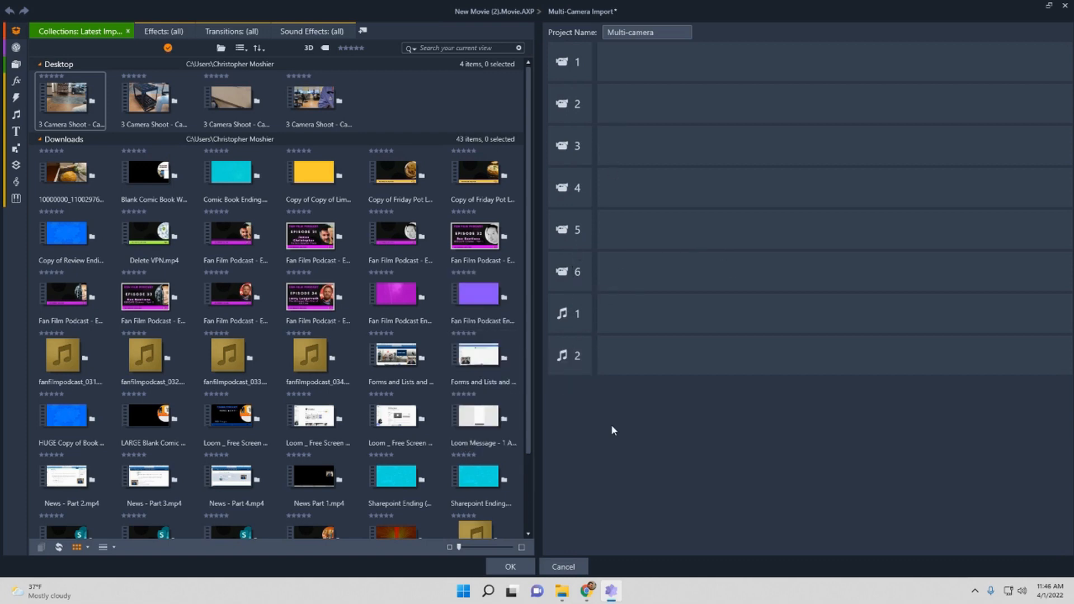
pyautogui.moveTo(735, 342)
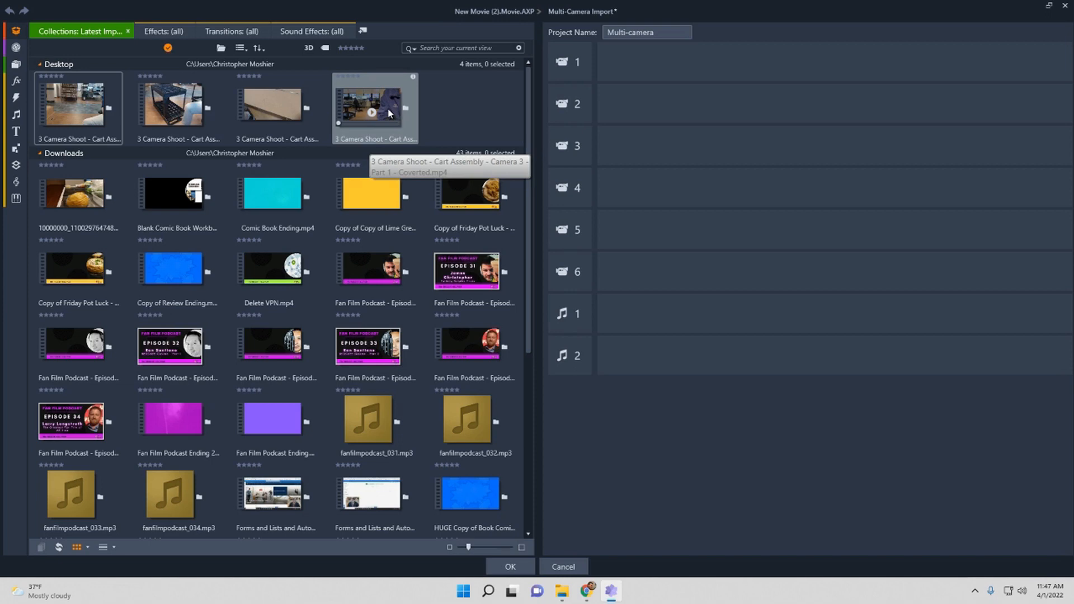
pyautogui.click(375, 106)
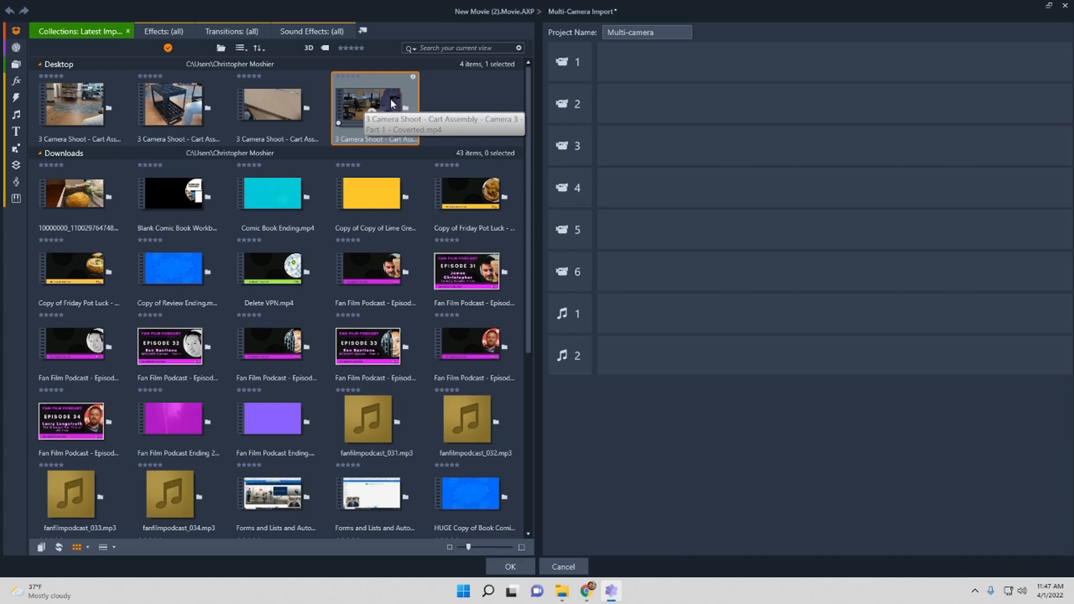
# Drag the Camera 3 Part 1, Camera 2 Part 1 and Camera 1 Part 2 clips into the camera rows.
pyautogui.moveTo(375, 106); pyautogui.dragTo(616, 60)
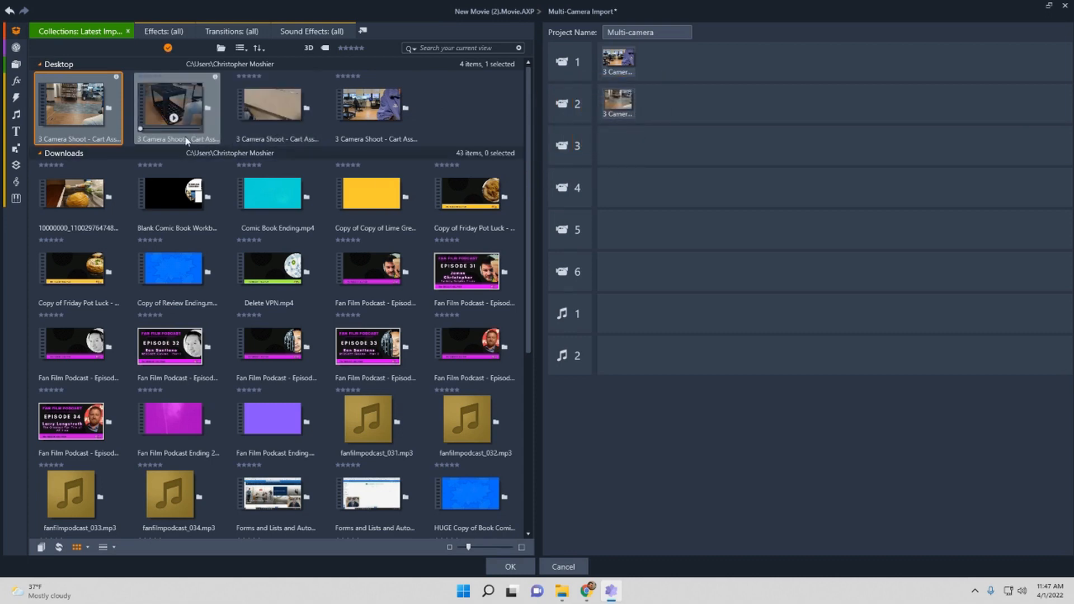
pyautogui.moveTo(180, 108)
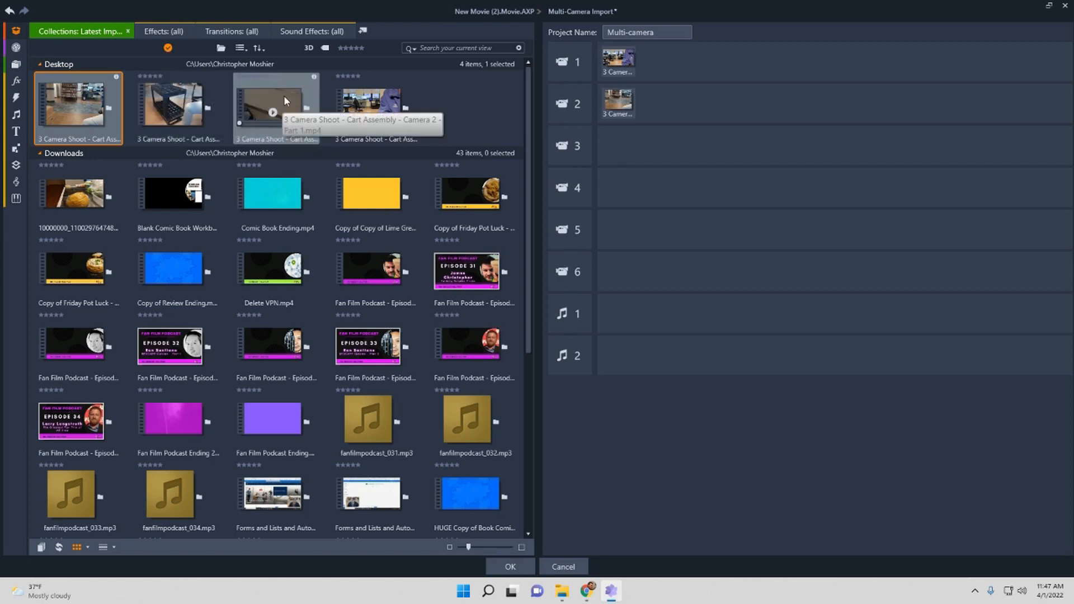
pyautogui.moveTo(276, 107); pyautogui.dragTo(643, 144)
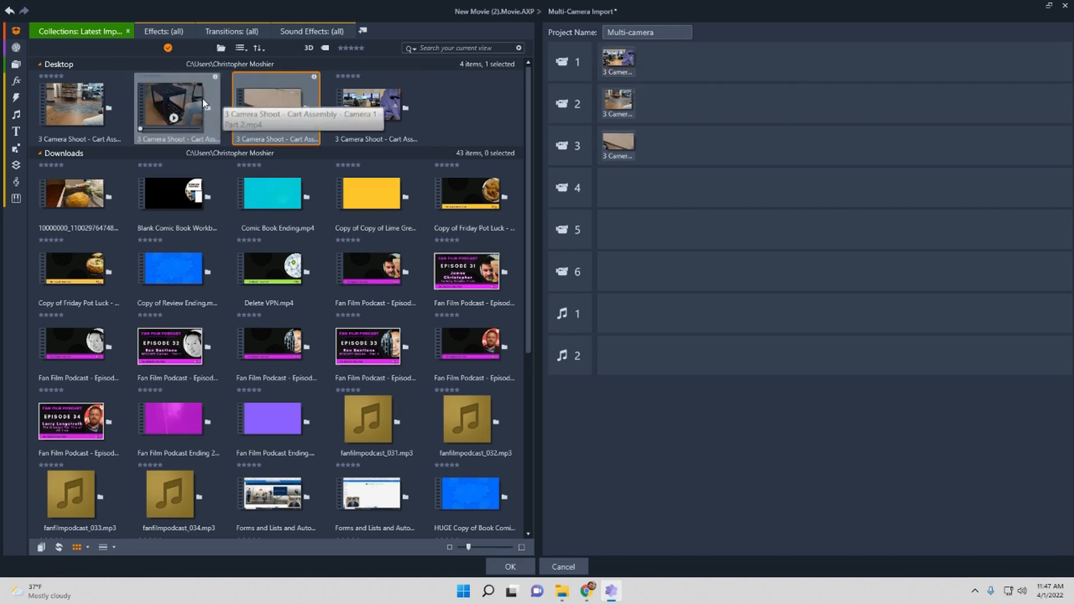
pyautogui.moveTo(177, 106); pyautogui.dragTo(436, 168)
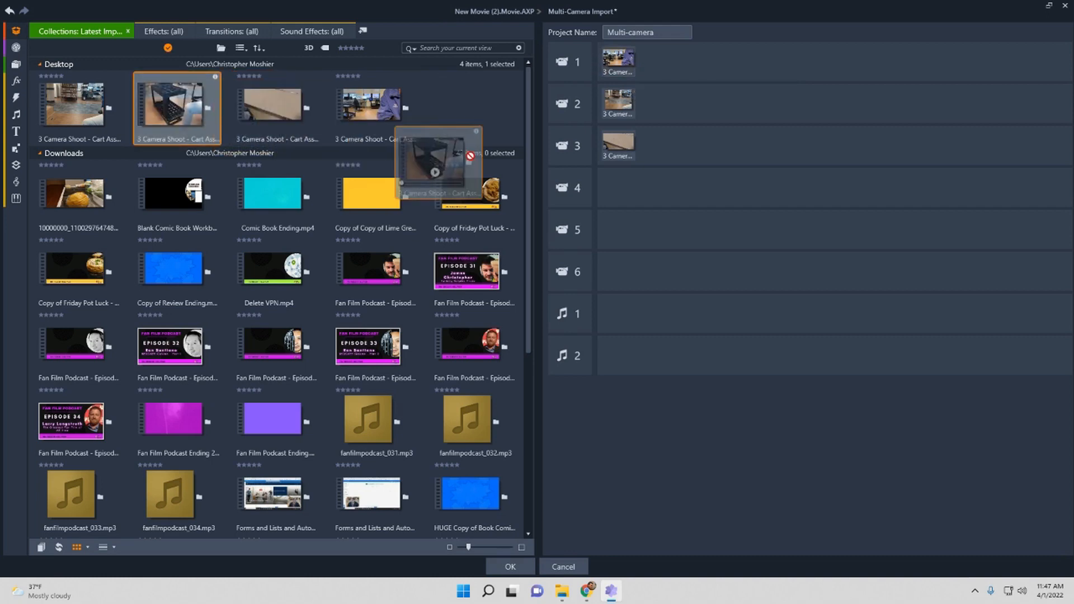
pyautogui.moveTo(438, 164); pyautogui.dragTo(657, 144)
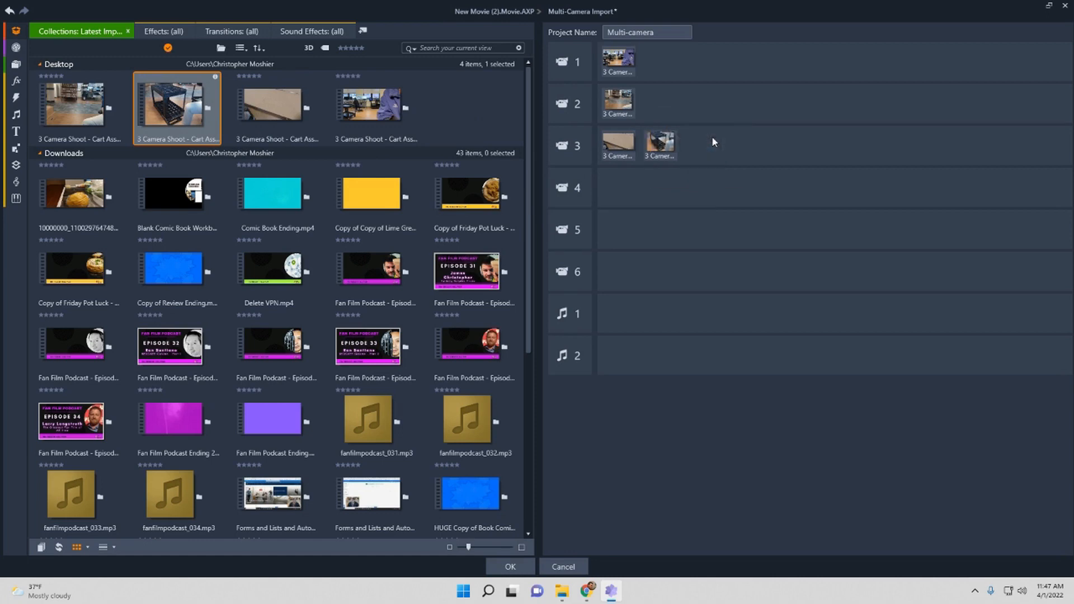
pyautogui.moveTo(709, 161)
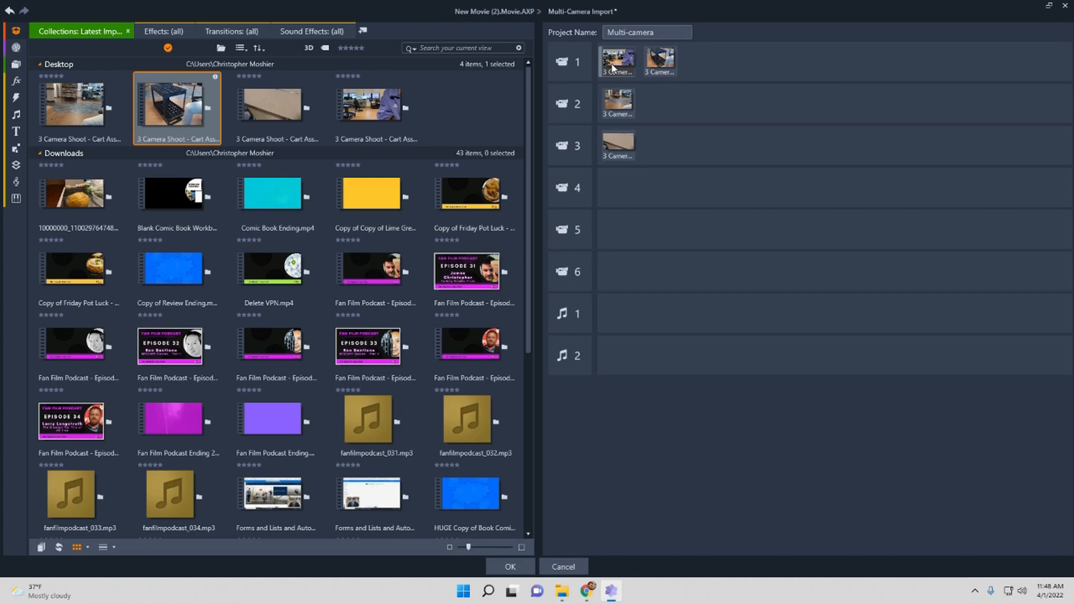
pyautogui.moveTo(631, 63)
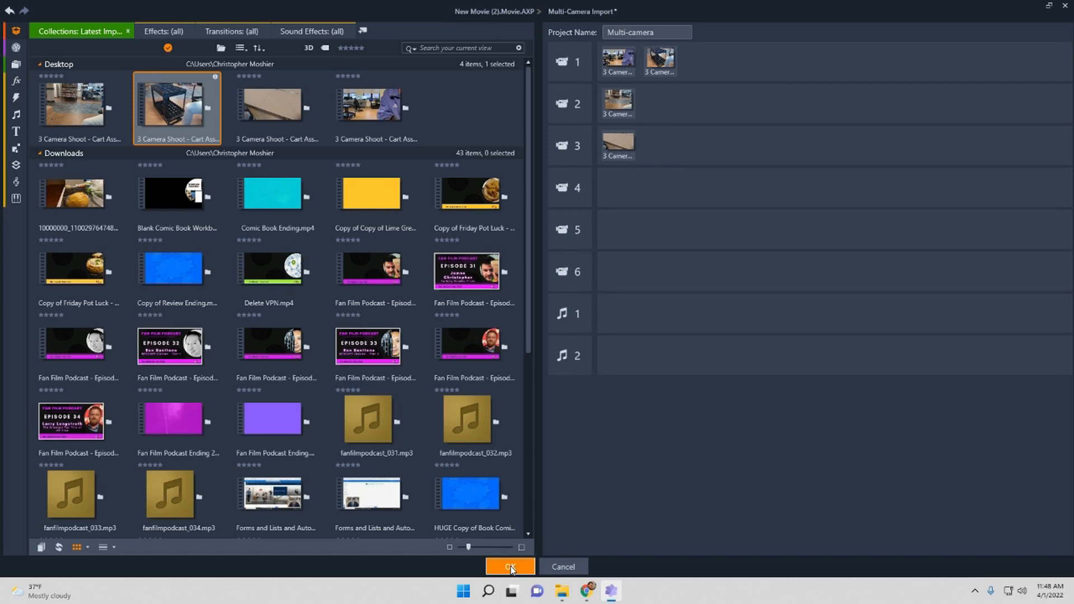
# Confirm the clip assignments with OK to open the Multi-Camera Editor.
pyautogui.click(509, 567)
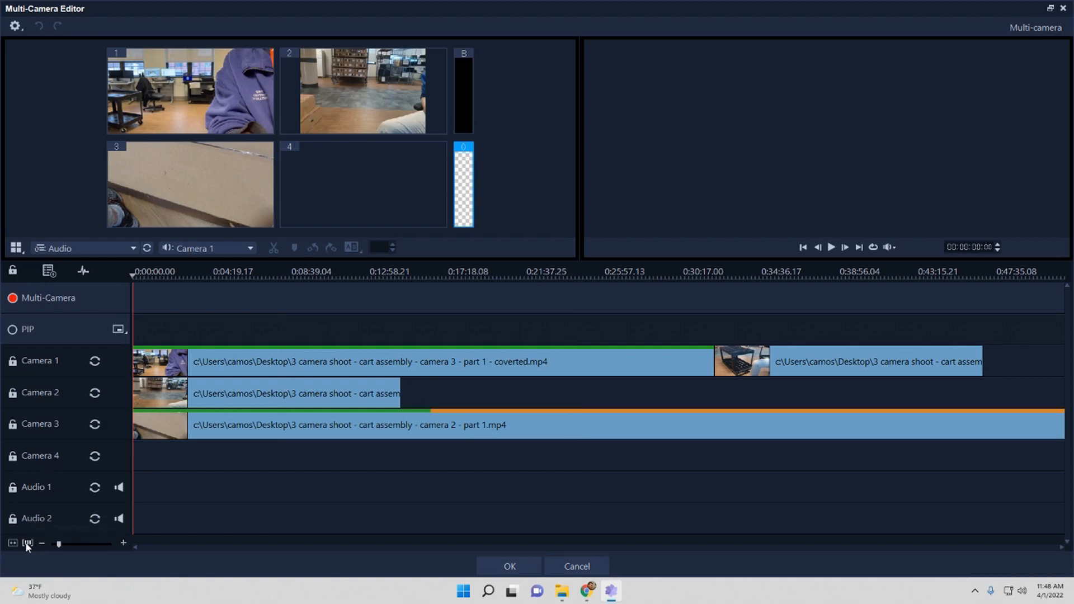
pyautogui.moveTo(12, 543)
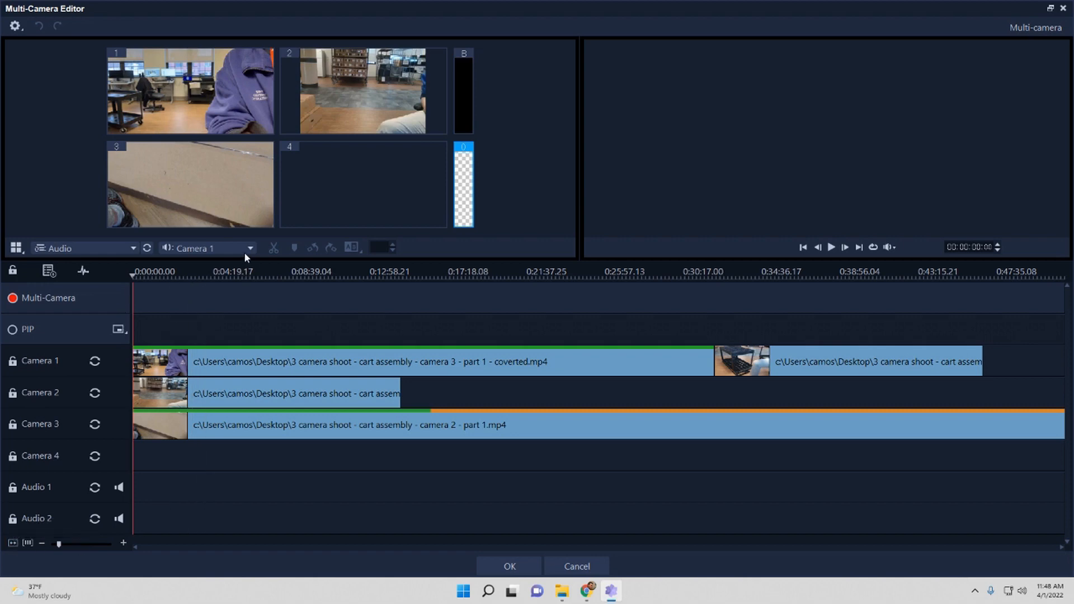
pyautogui.moveTo(248, 255)
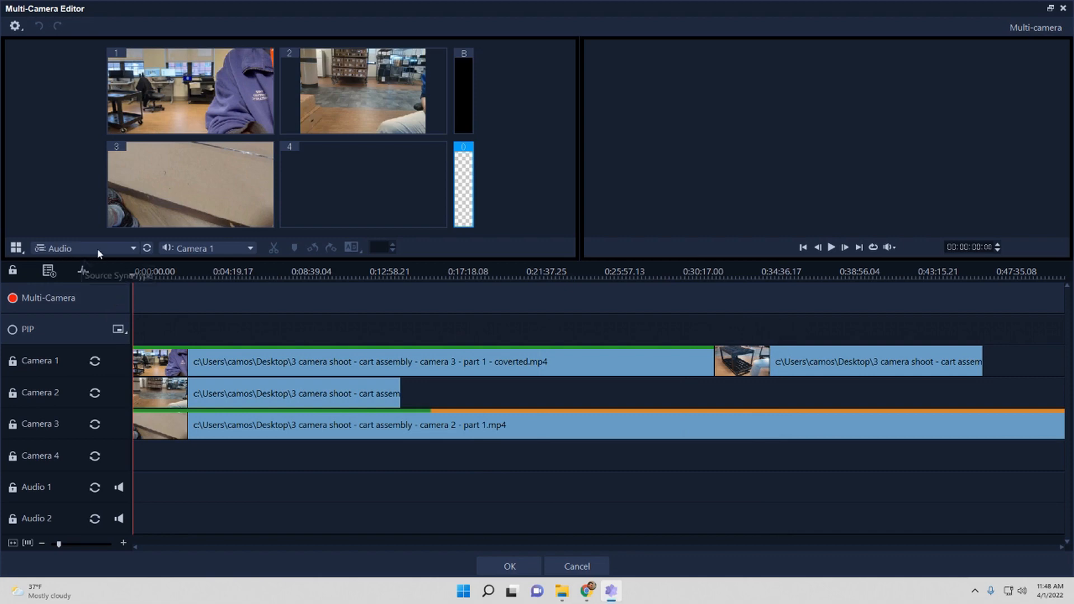
# Sync the camera clips by Audio, then jump back to the start of the footage.
pyautogui.click(86, 247)
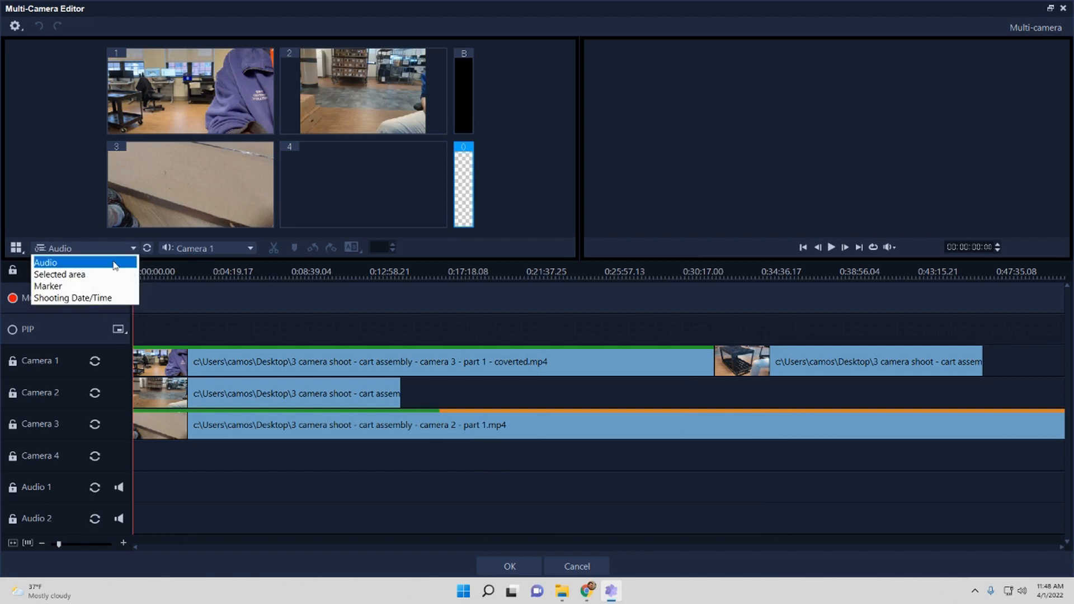
pyautogui.moveTo(73, 298)
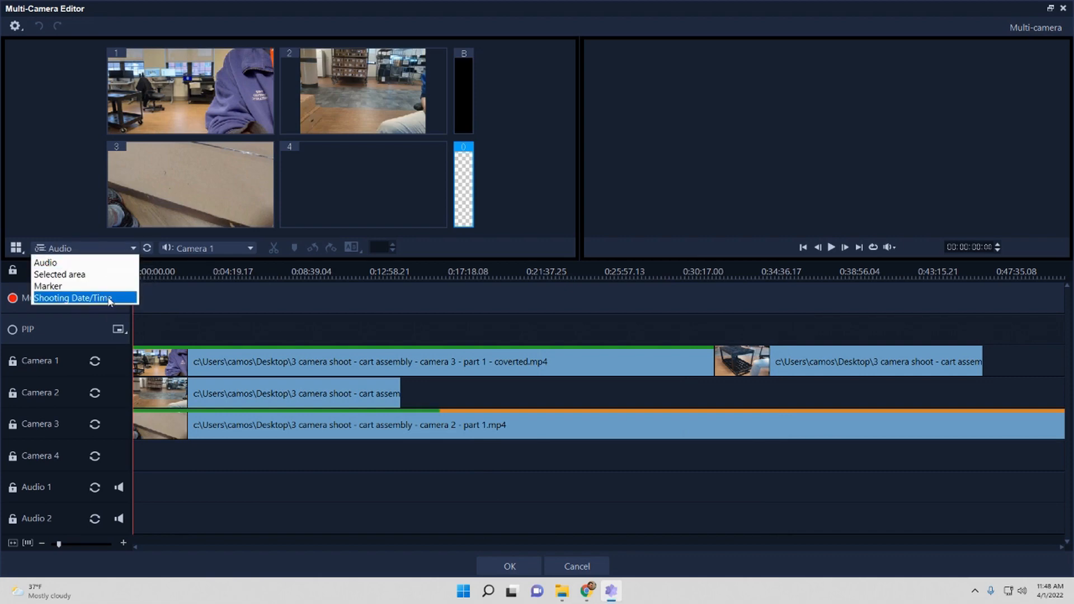
pyautogui.moveTo(72, 286)
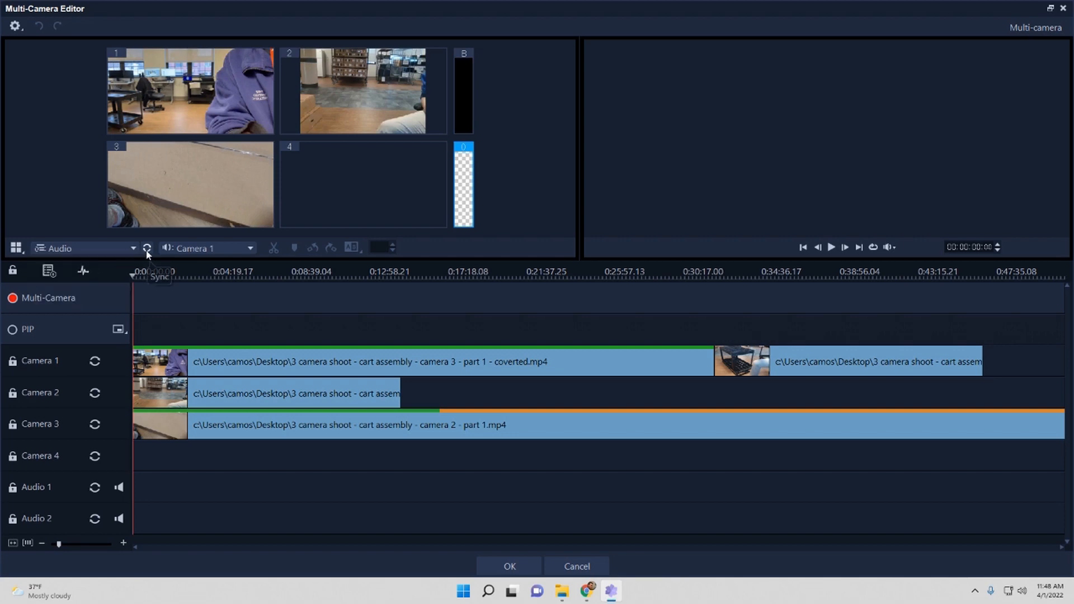
pyautogui.click(146, 248)
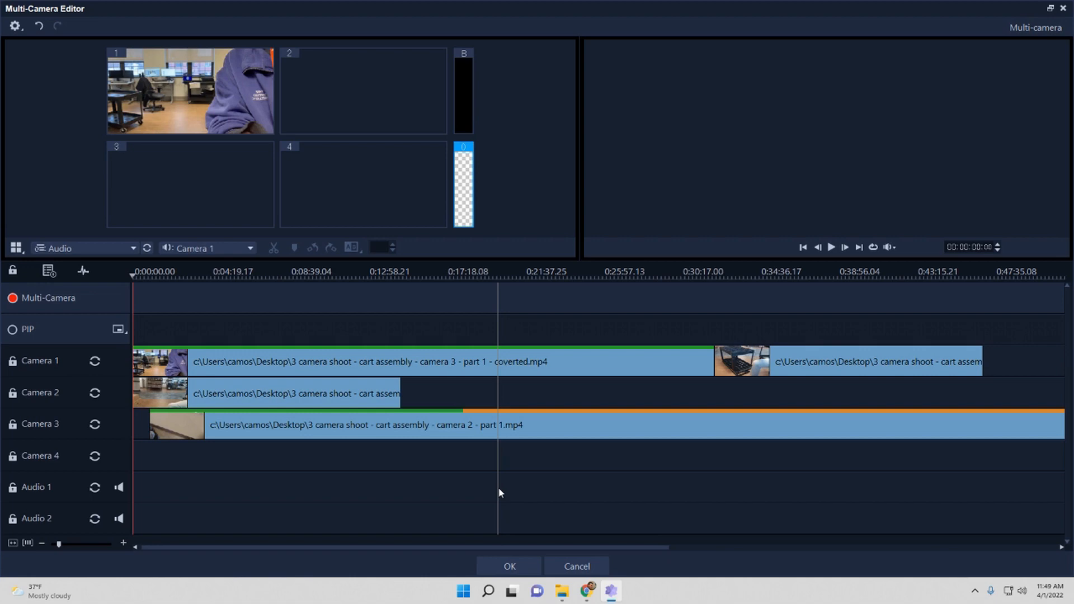
pyautogui.moveTo(479, 509)
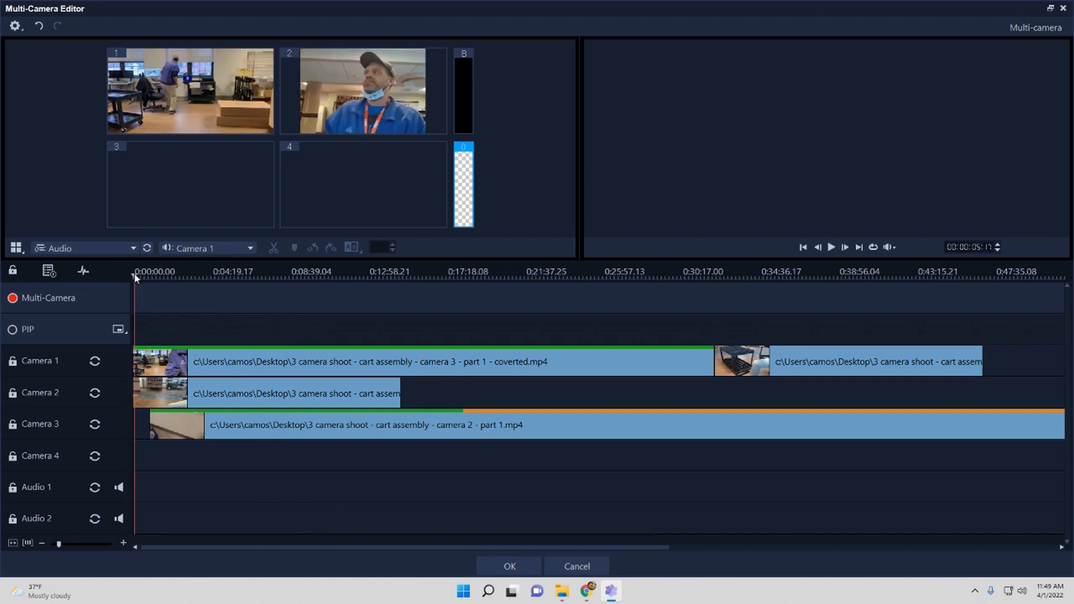
pyautogui.moveTo(433, 110)
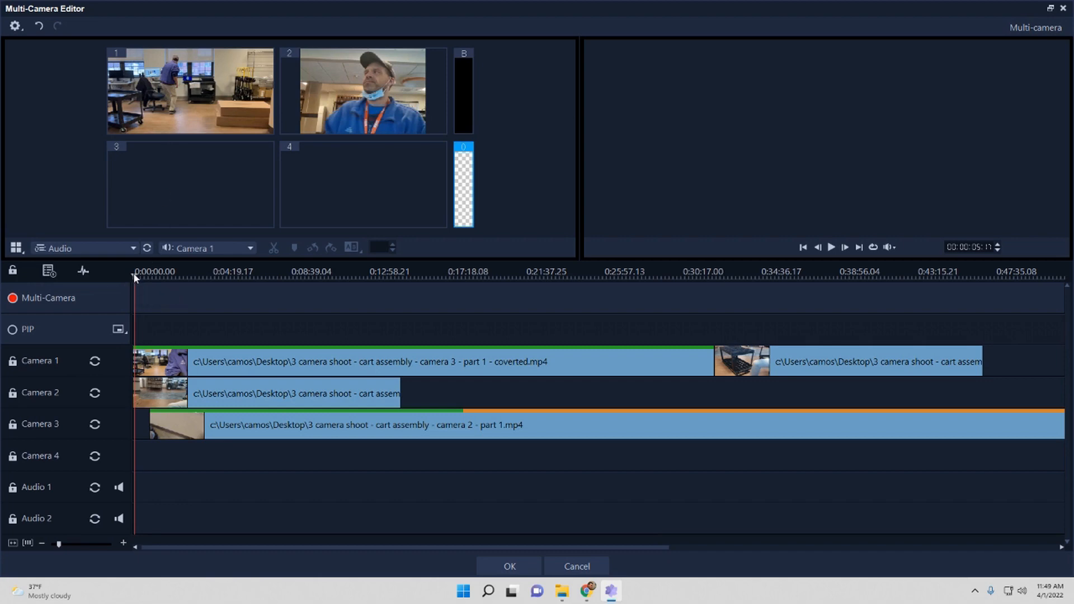
pyautogui.click(830, 246)
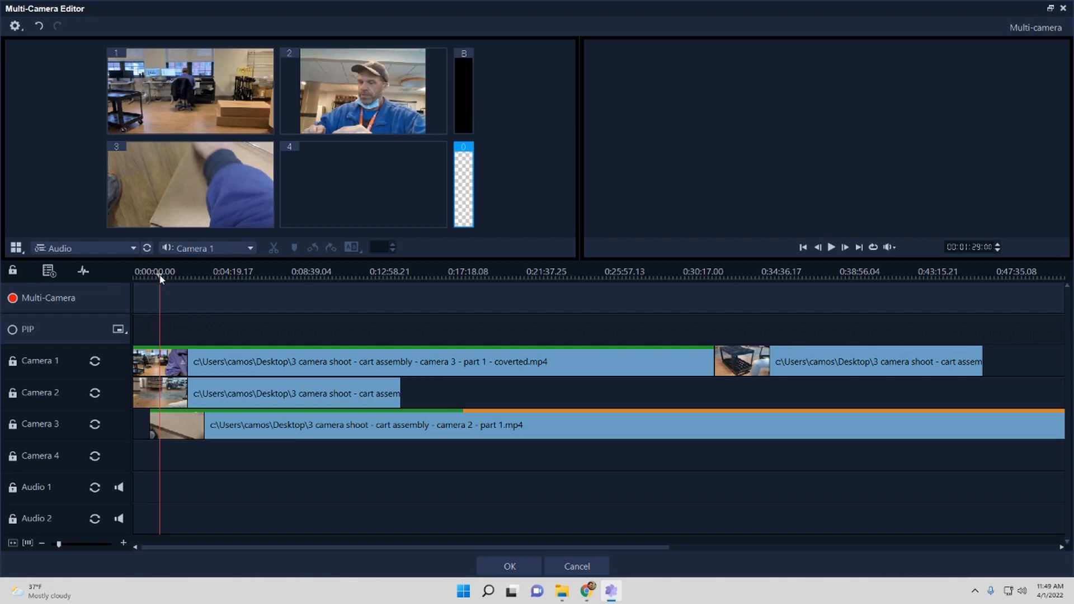
pyautogui.moveTo(247, 178)
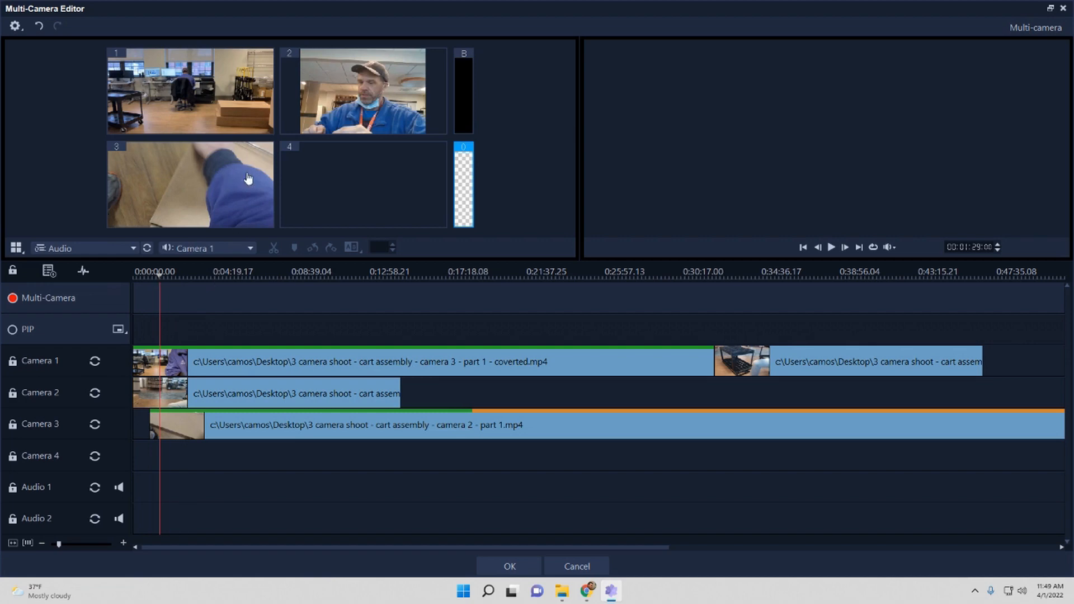
pyautogui.moveTo(199, 183)
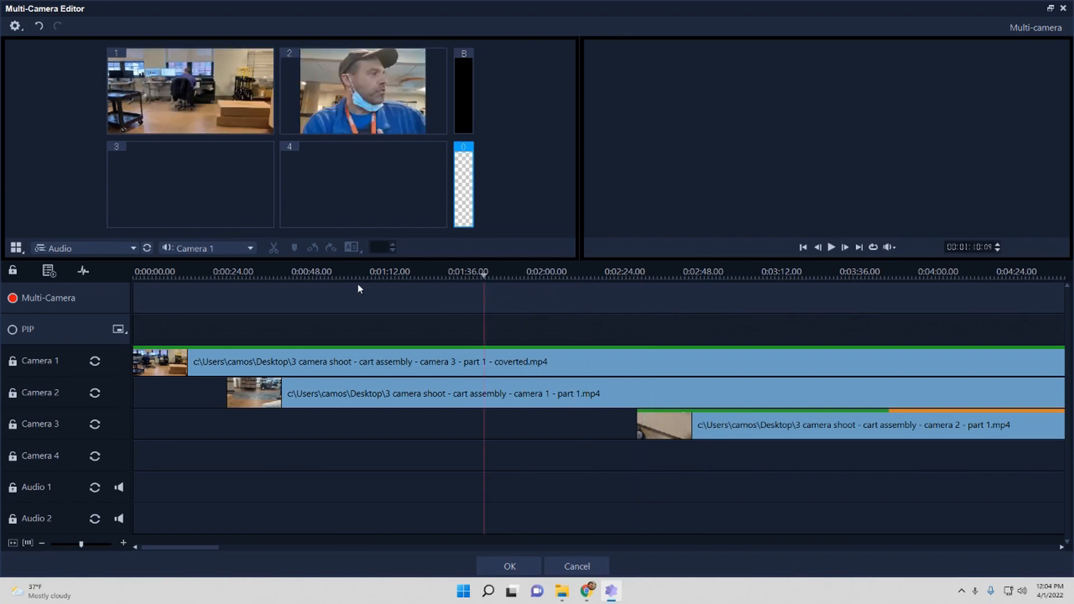
# From the footage start, set camera 1 as the opening angle and start playback.
pyautogui.click(208, 271)
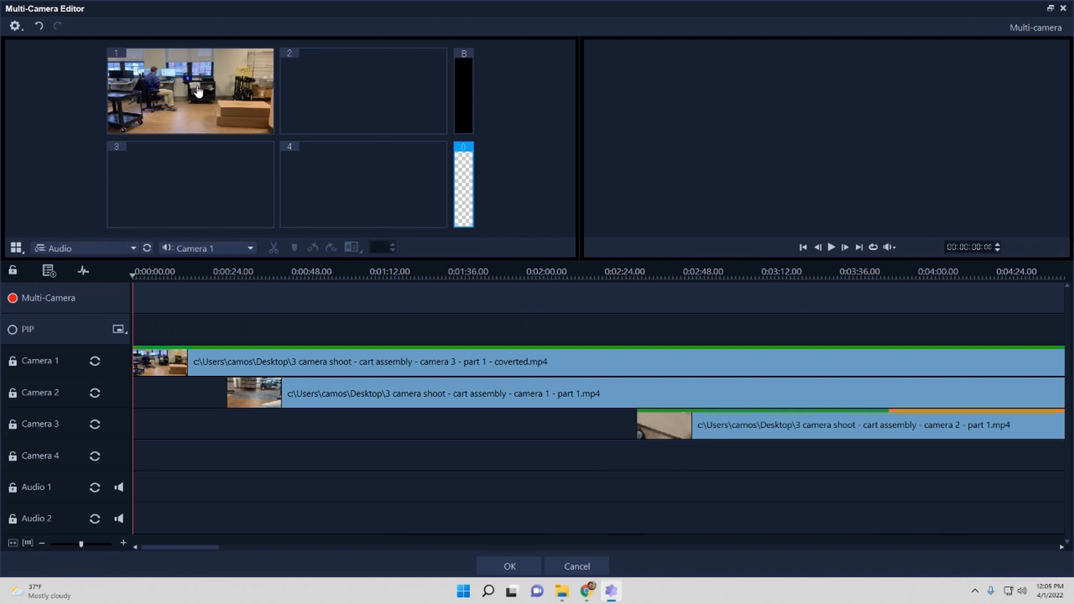
pyautogui.click(190, 92)
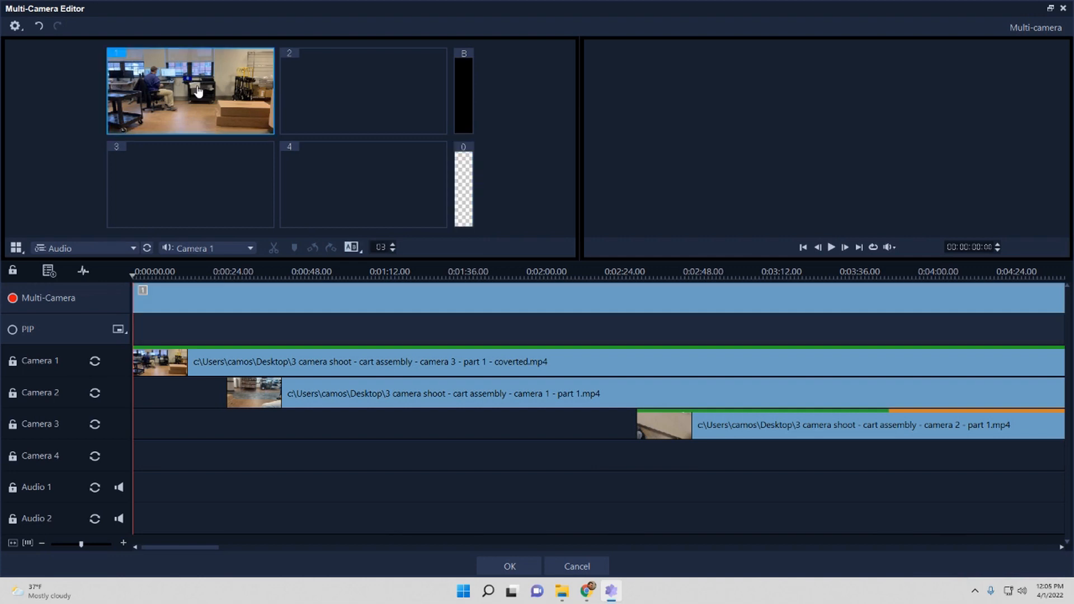
pyautogui.click(831, 247)
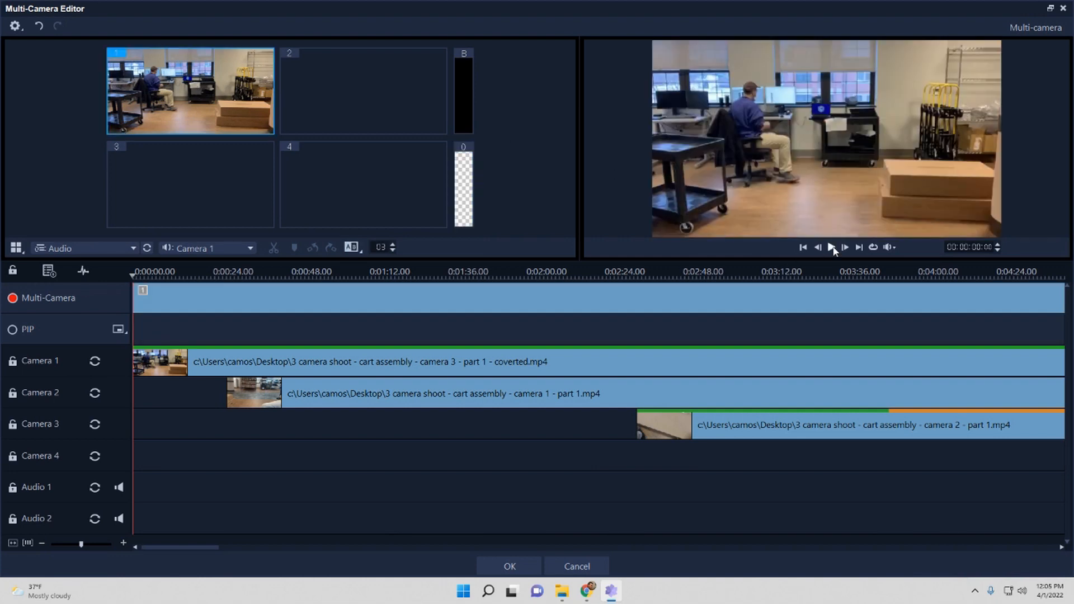
pyautogui.click(830, 247)
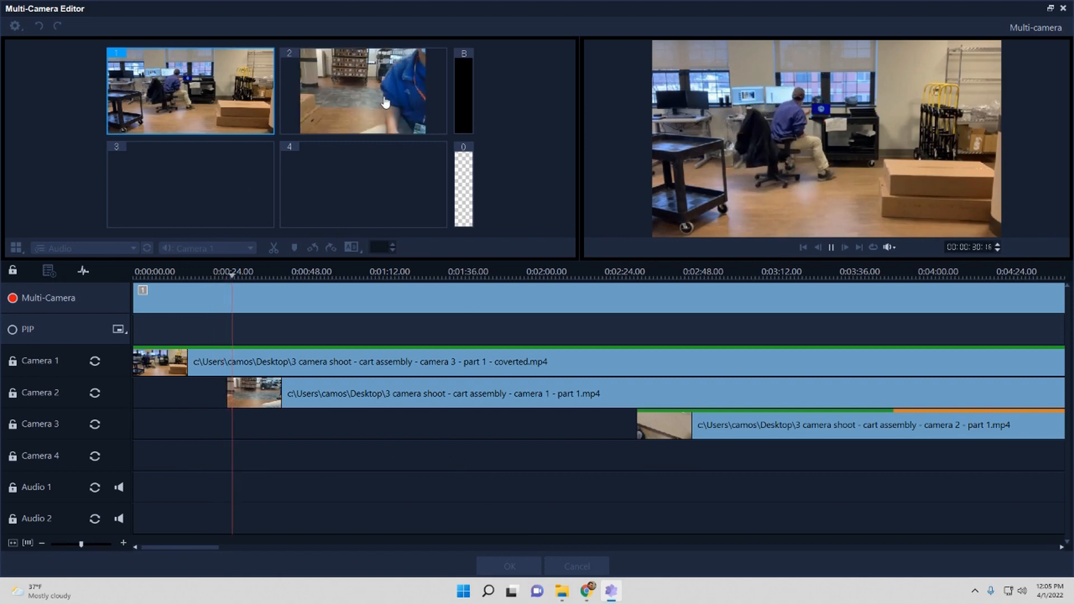
# Switch the live cut to camera 2 during playback.
pyautogui.click(363, 90)
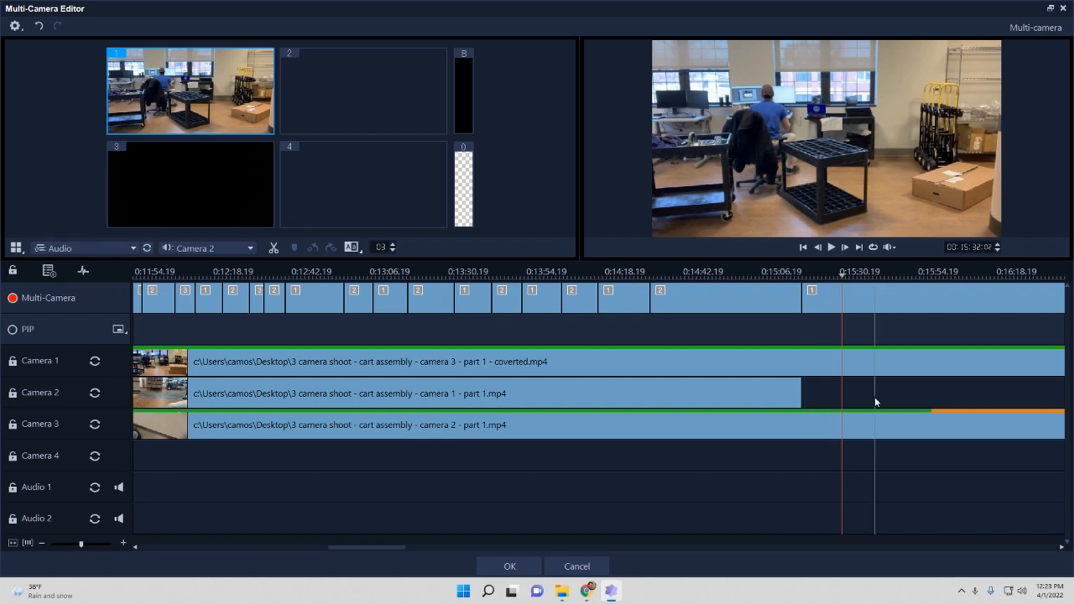
# Import 'Camera 1 - Part 2' from the Desktop as a source on the empty Camera 2 track.
pyautogui.rightClick(866, 404)
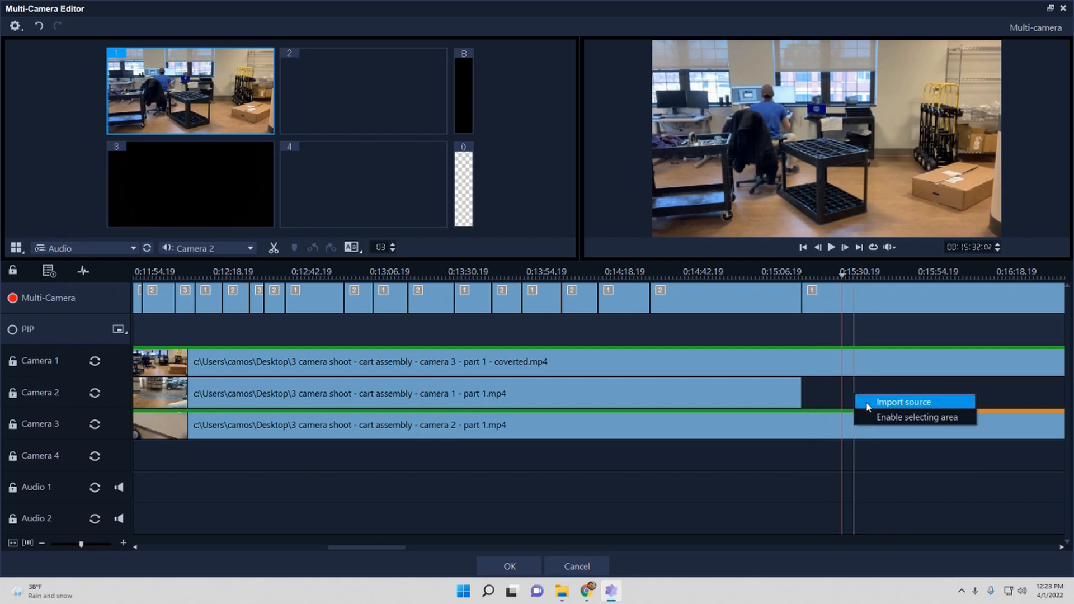
pyautogui.click(903, 402)
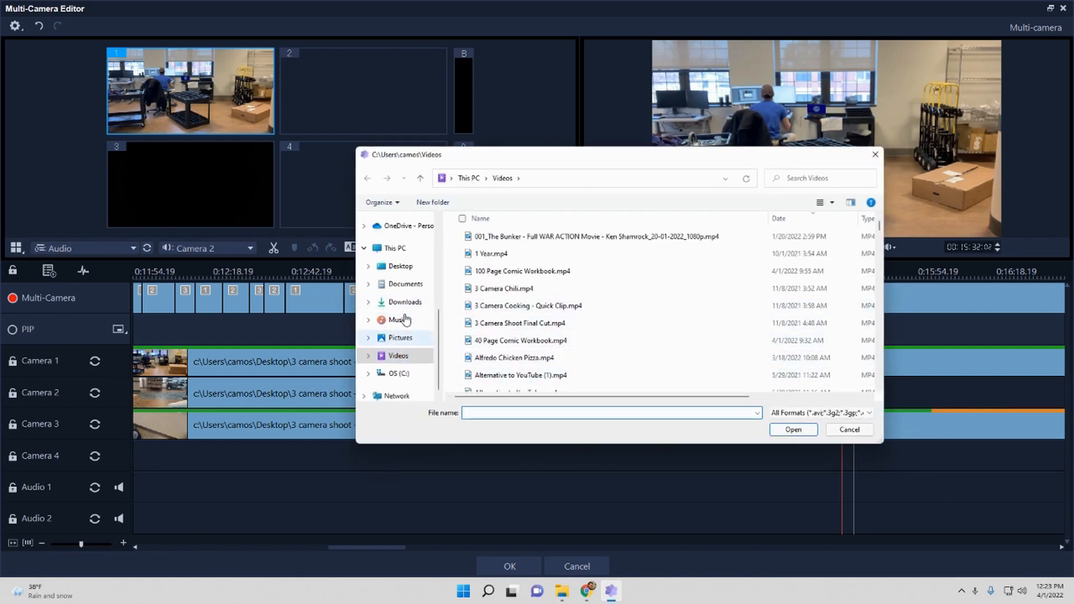
pyautogui.click(400, 266)
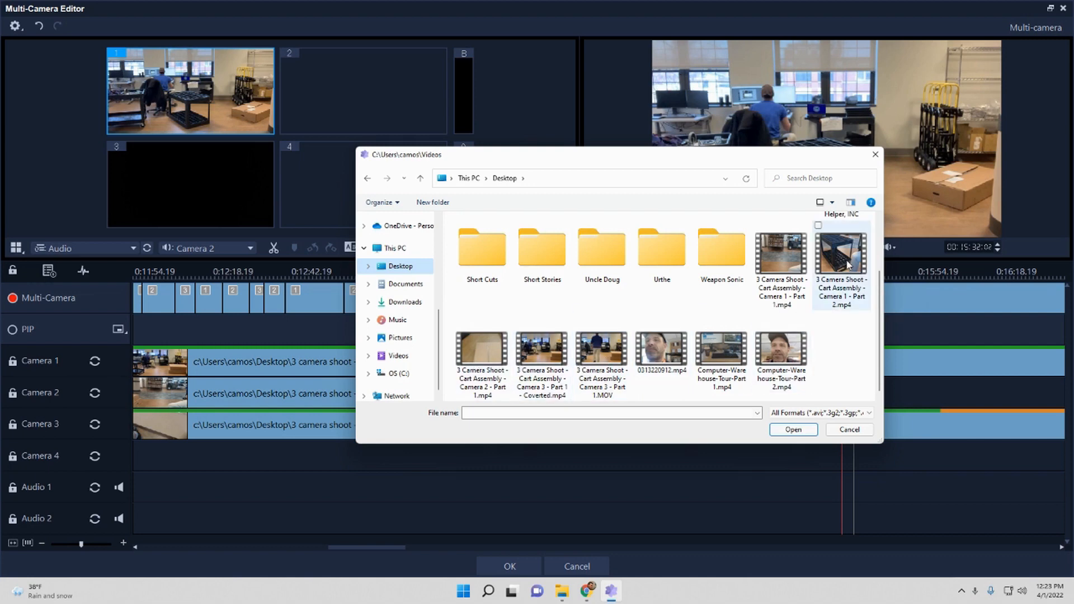
pyautogui.click(792, 429)
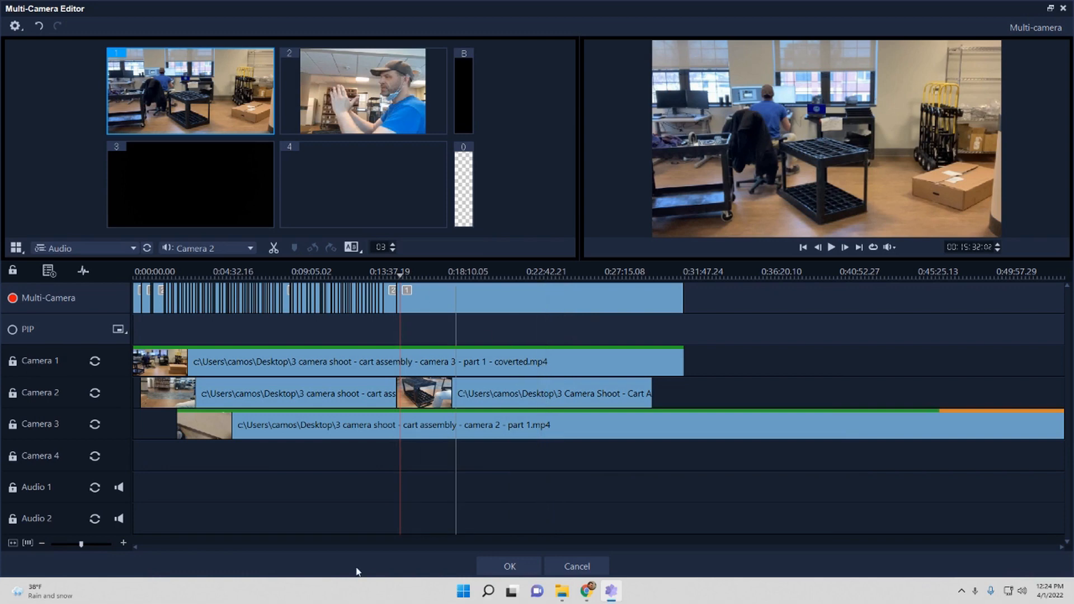
pyautogui.moveTo(80, 550)
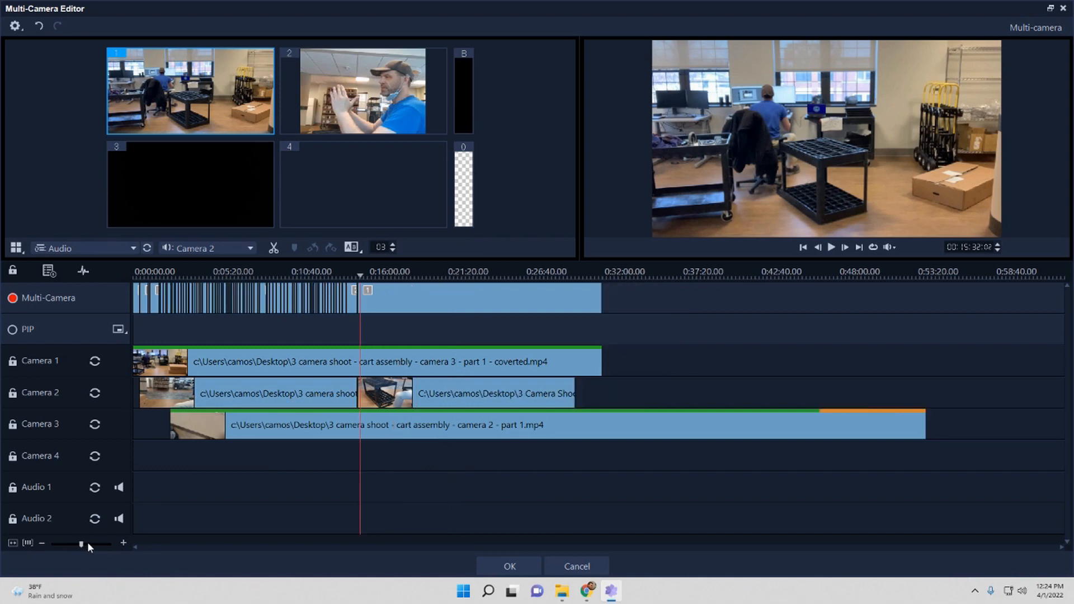
# Zoom the timeline out to see every clip.
pyautogui.moveTo(82, 544); pyautogui.dragTo(95, 548)
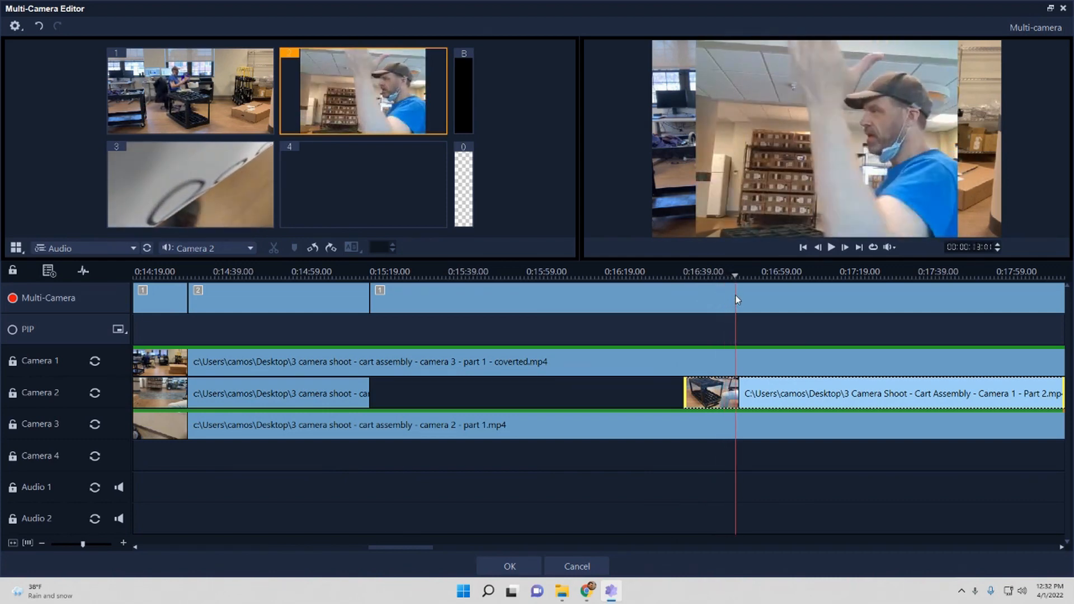
pyautogui.moveTo(680, 170)
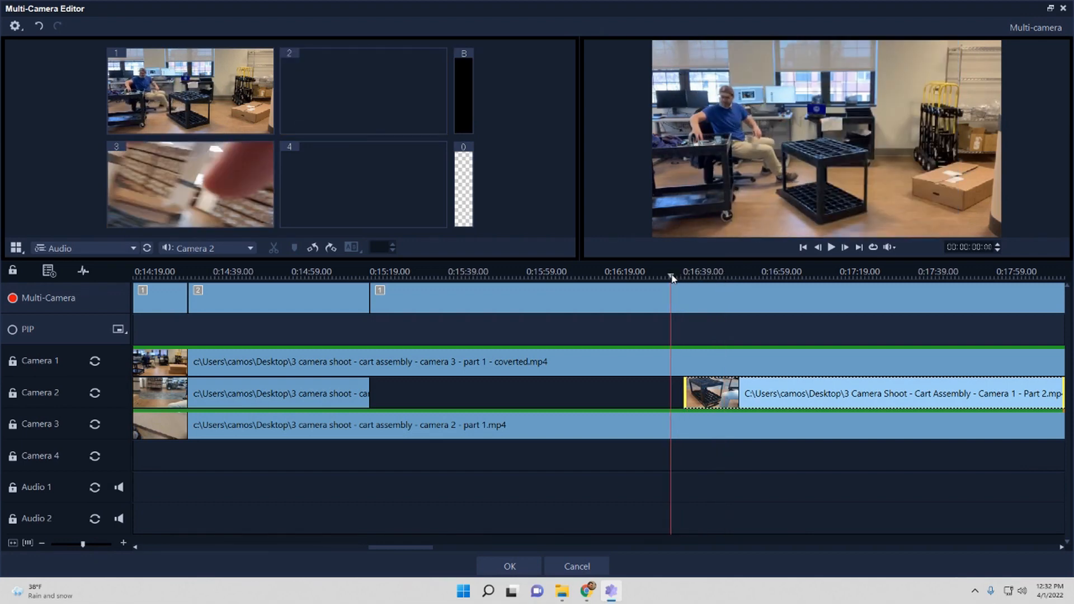
# Resume playback where the footage resumes and switch the live cut to another angle.
pyautogui.click(711, 284)
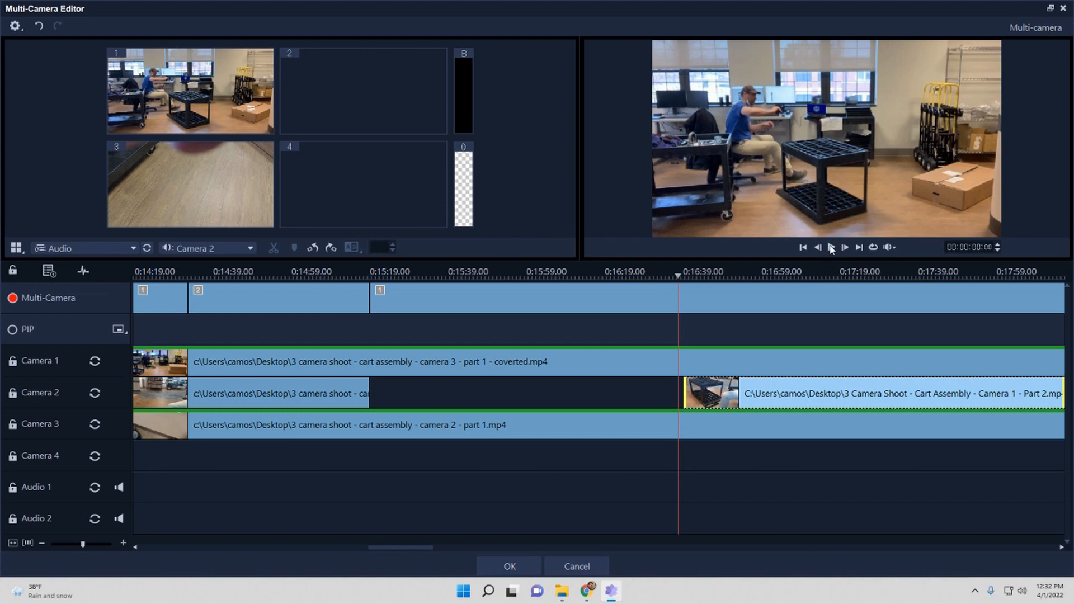
pyautogui.click(830, 247)
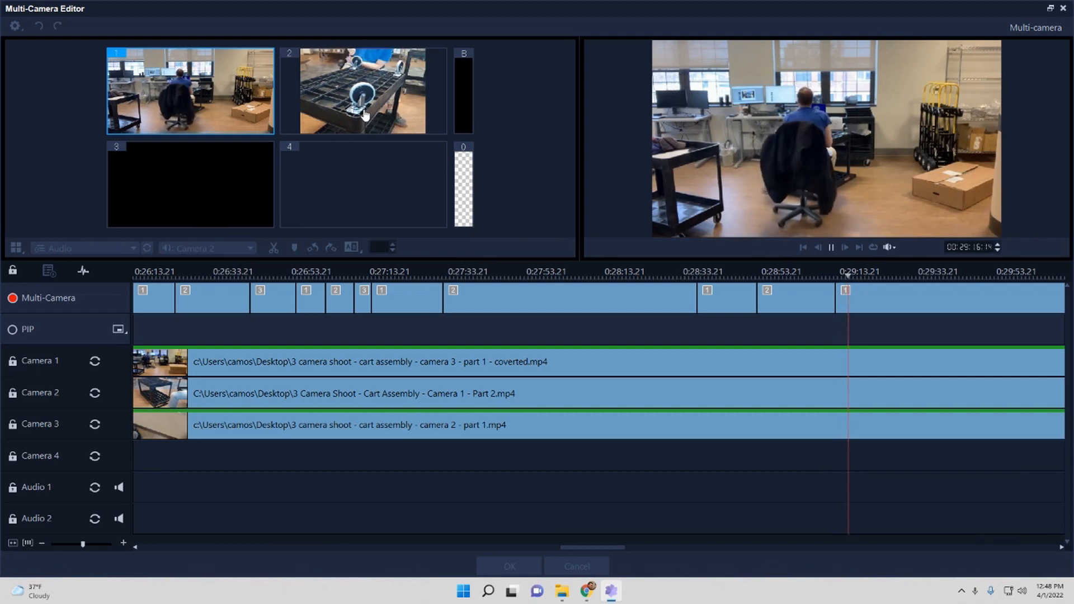
pyautogui.click(363, 90)
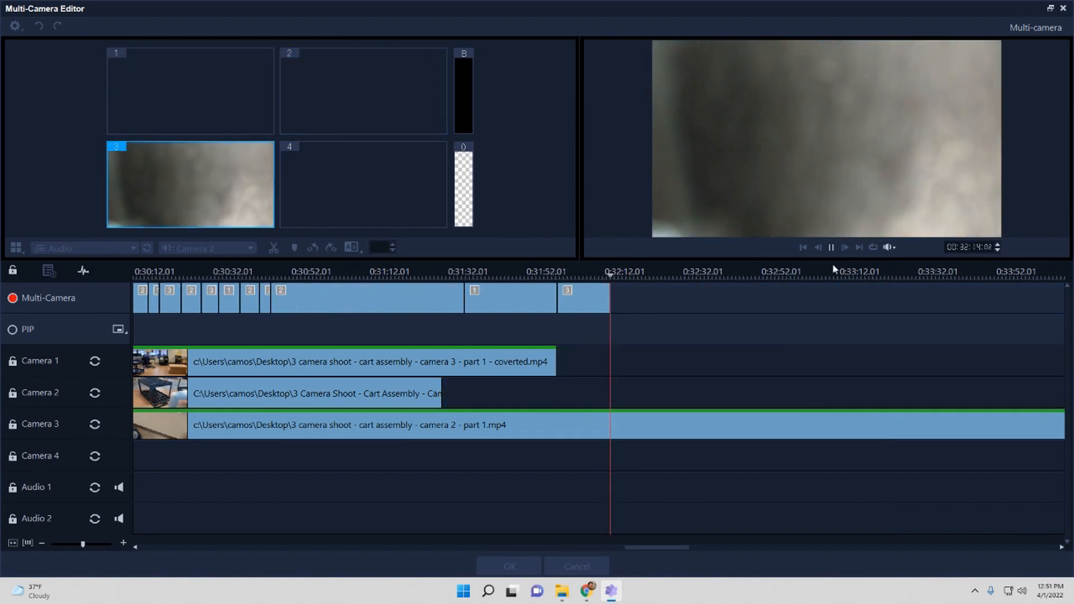
# Stop playback, delete the trailing multi-camera cuts, and accept the edit with OK.
pyautogui.click(830, 247)
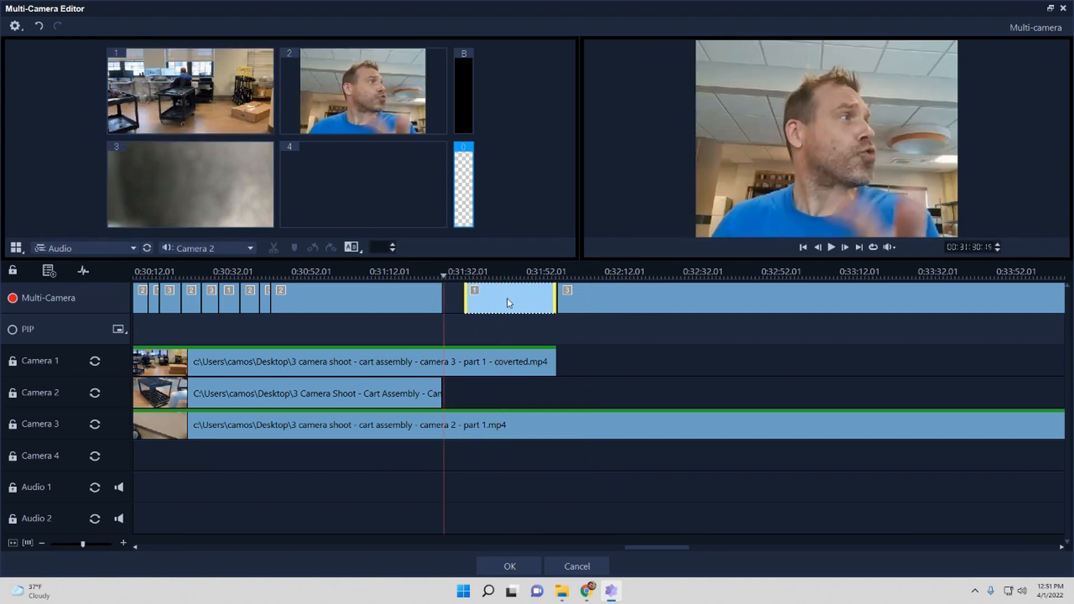
pyautogui.click(506, 297)
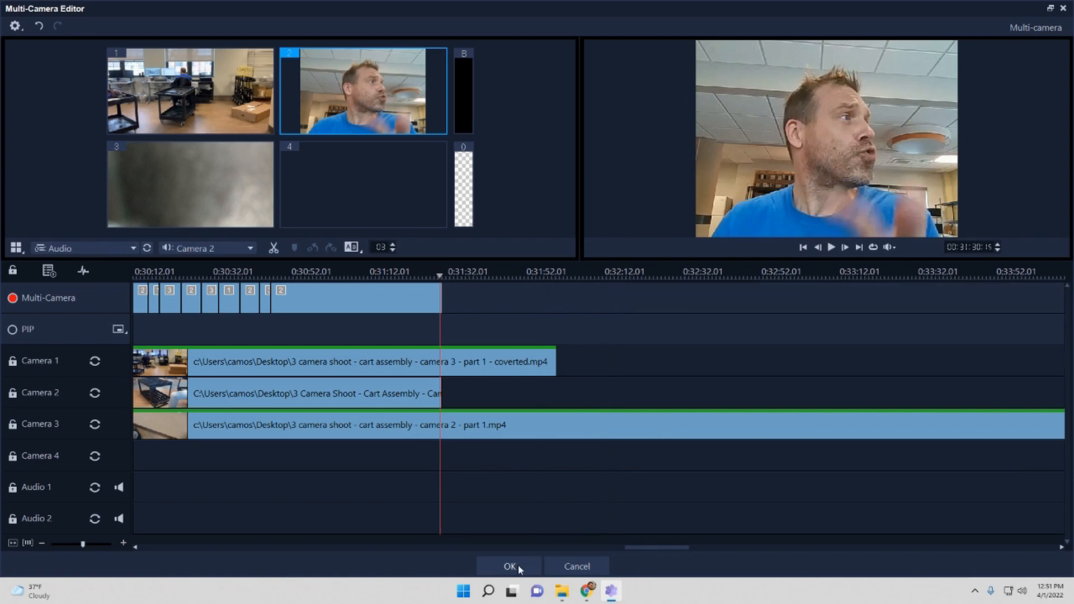
pyautogui.click(508, 567)
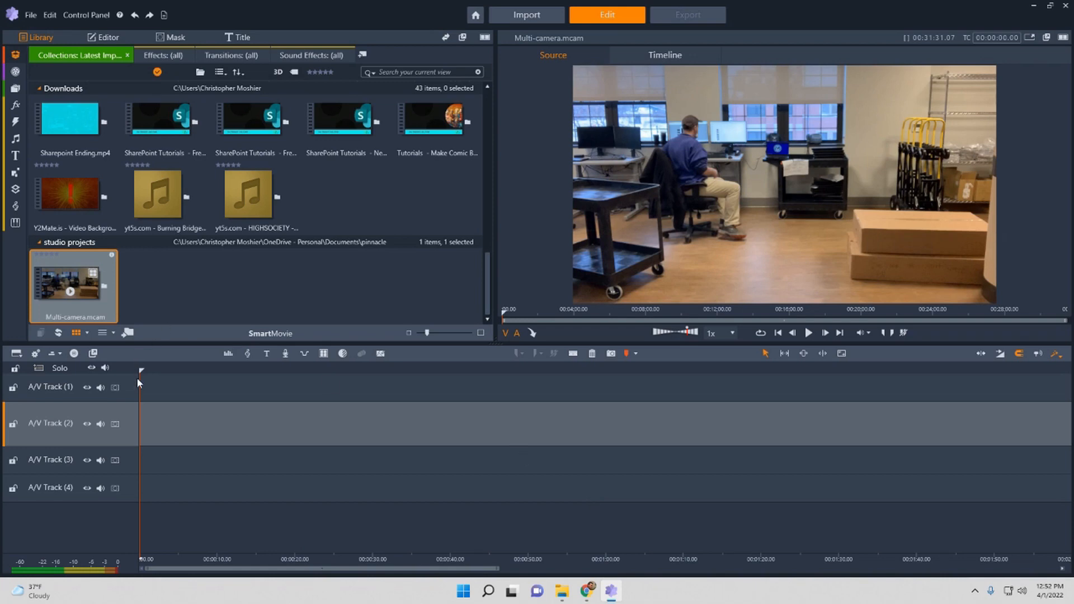
pyautogui.moveTo(68, 280)
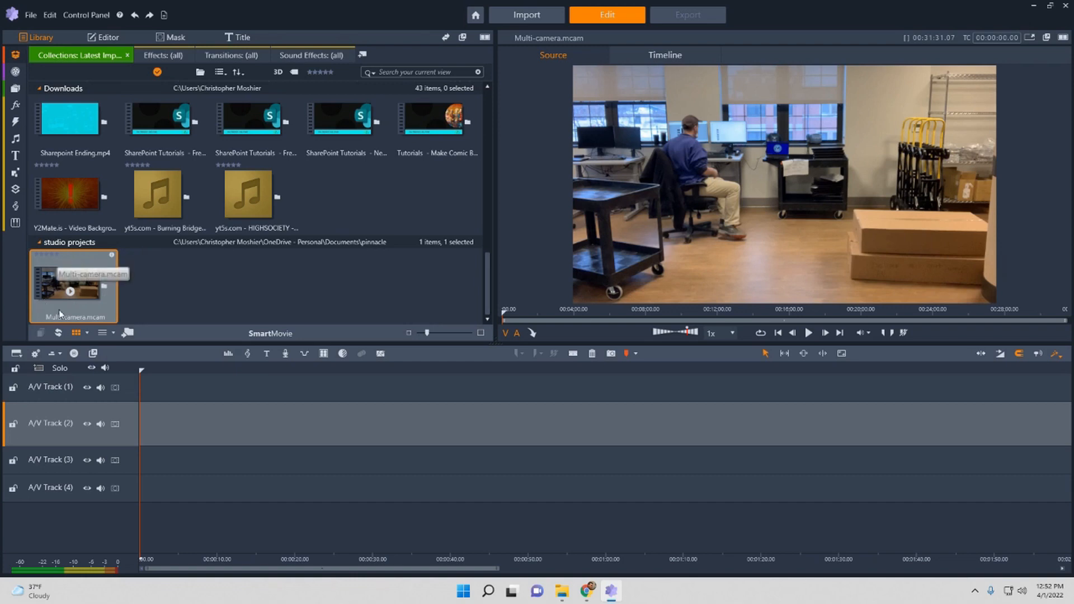
# Drag the Multi-camera.mcam project from the Library onto A/V Track 2 of the timeline.
pyautogui.moveTo(74, 286); pyautogui.dragTo(134, 341)
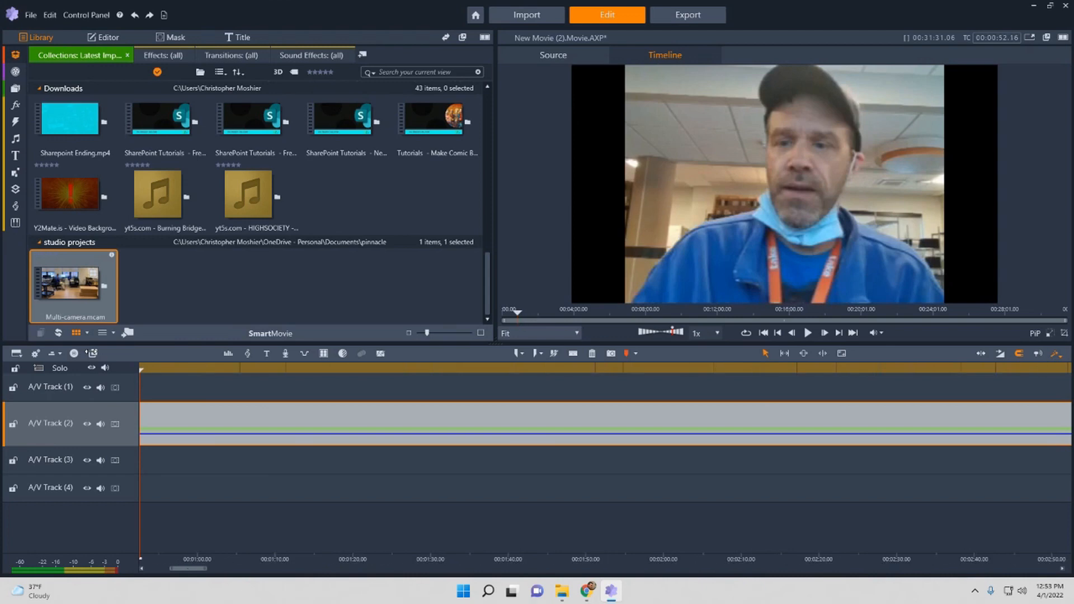
pyautogui.moveTo(73, 281); pyautogui.dragTo(165, 414)
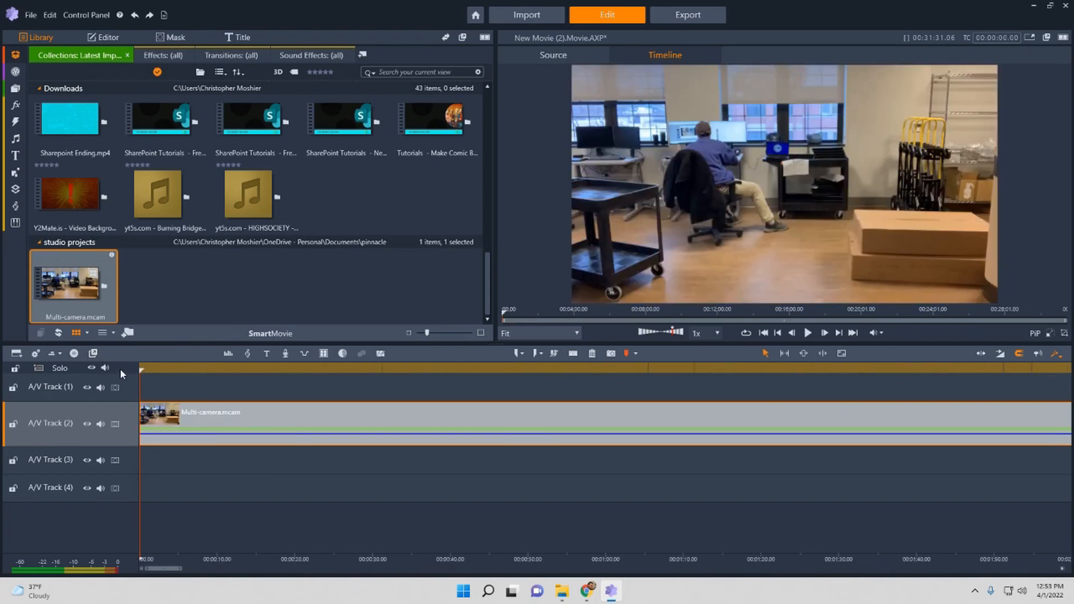